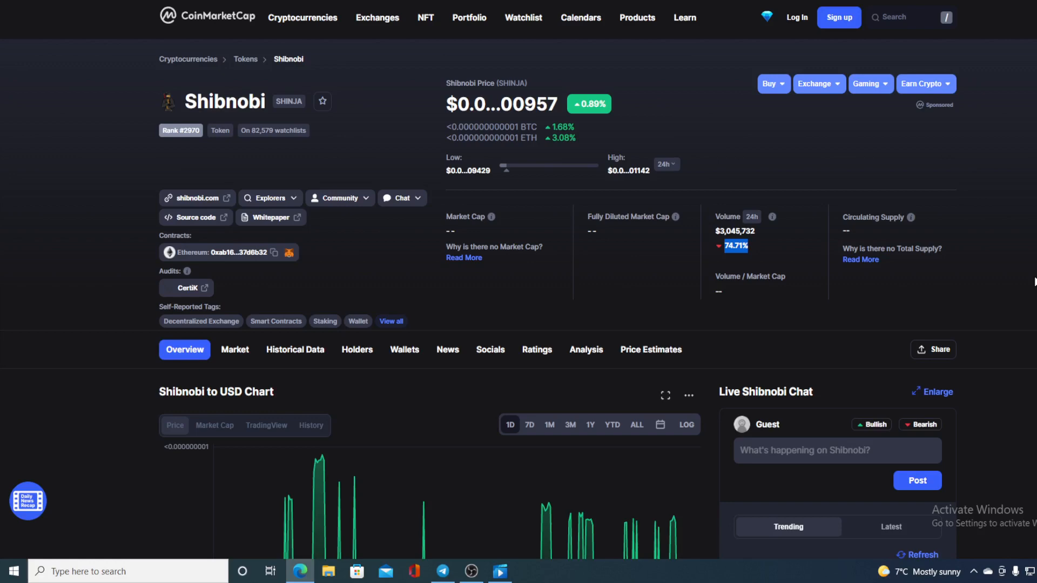
Step: Scroll down to the one-day Shibnobi to USD chart and read its price-point tooltips
scroll(down, 3)
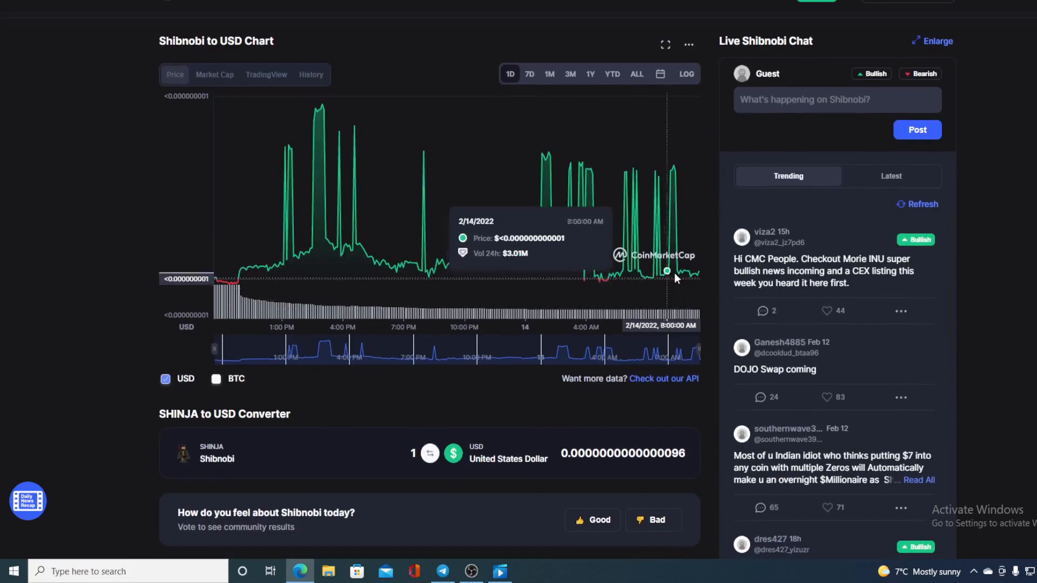
mouse_move(697, 277)
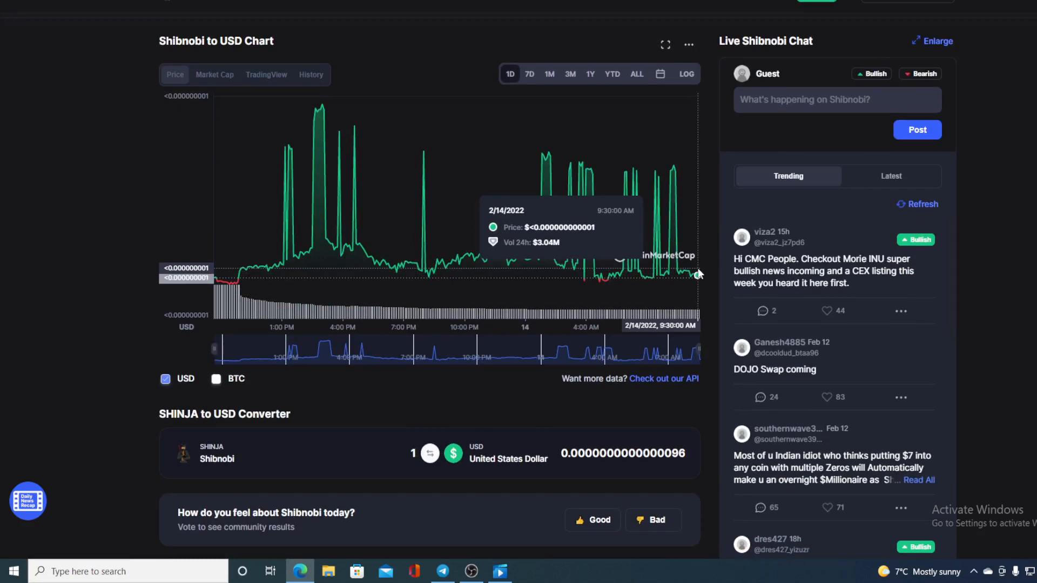
mouse_move(1001, 278)
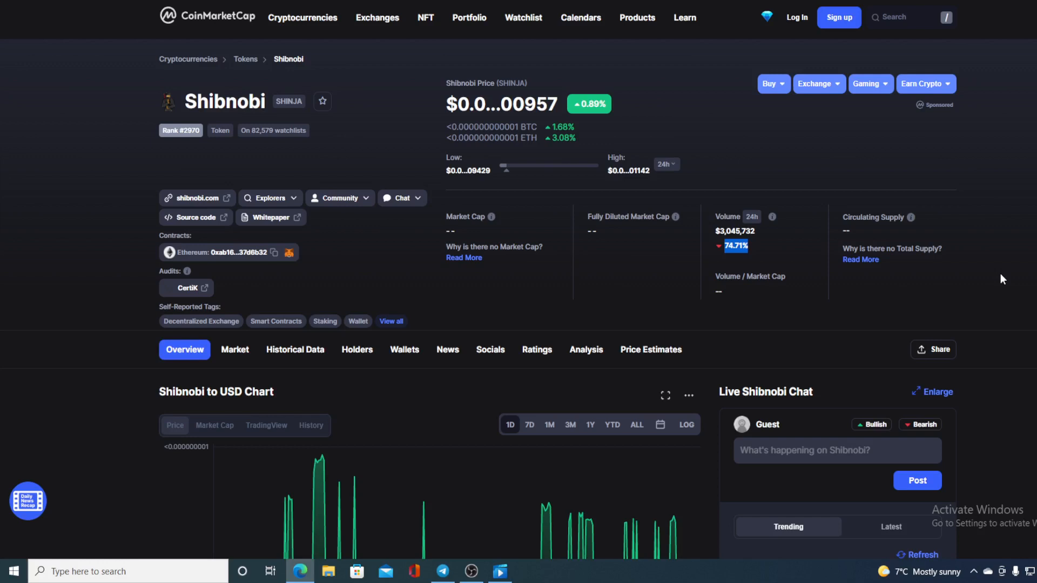
mouse_move(793, 285)
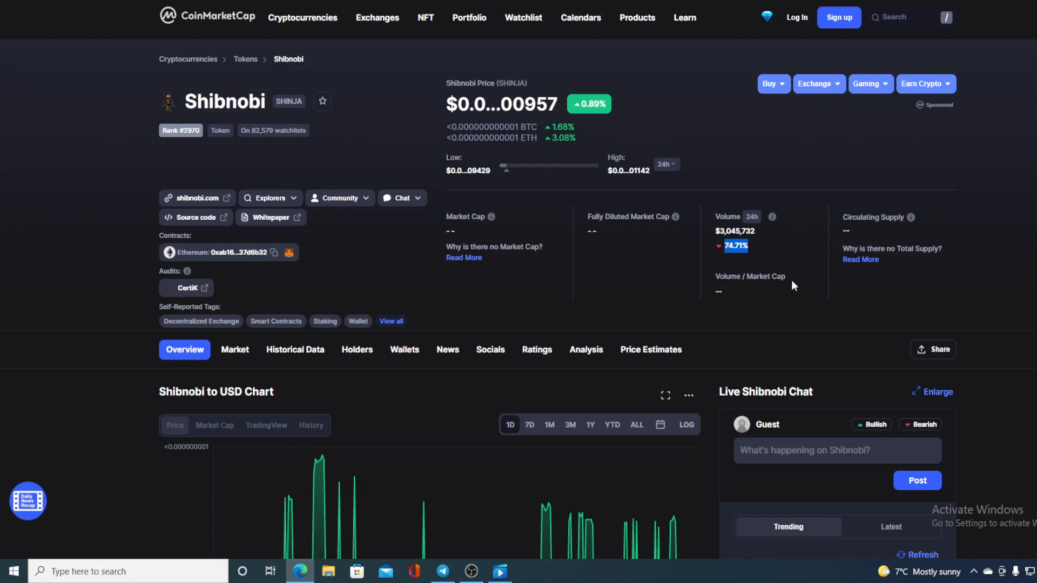
mouse_move(783, 258)
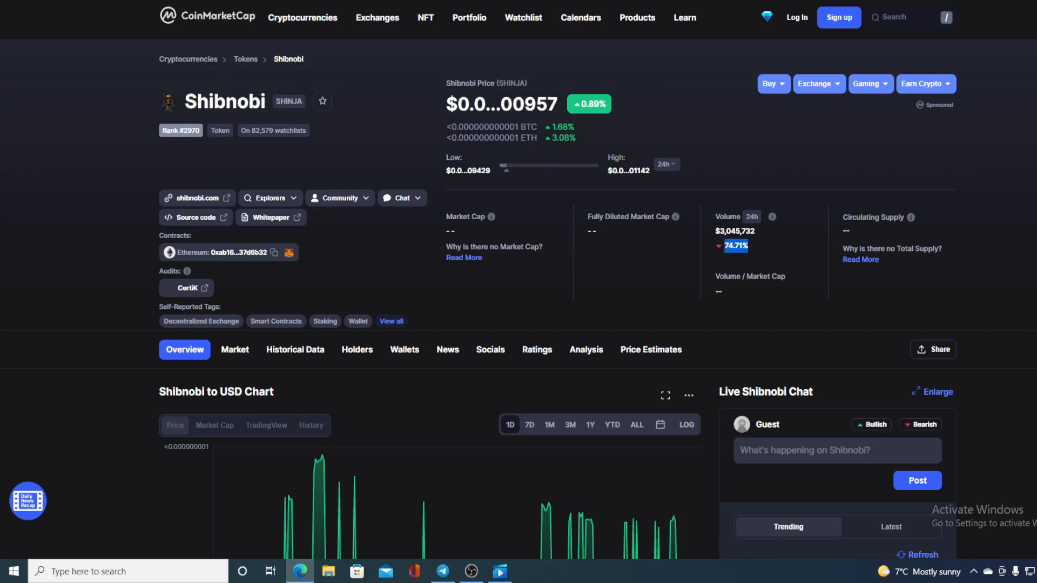
scroll(down, 3)
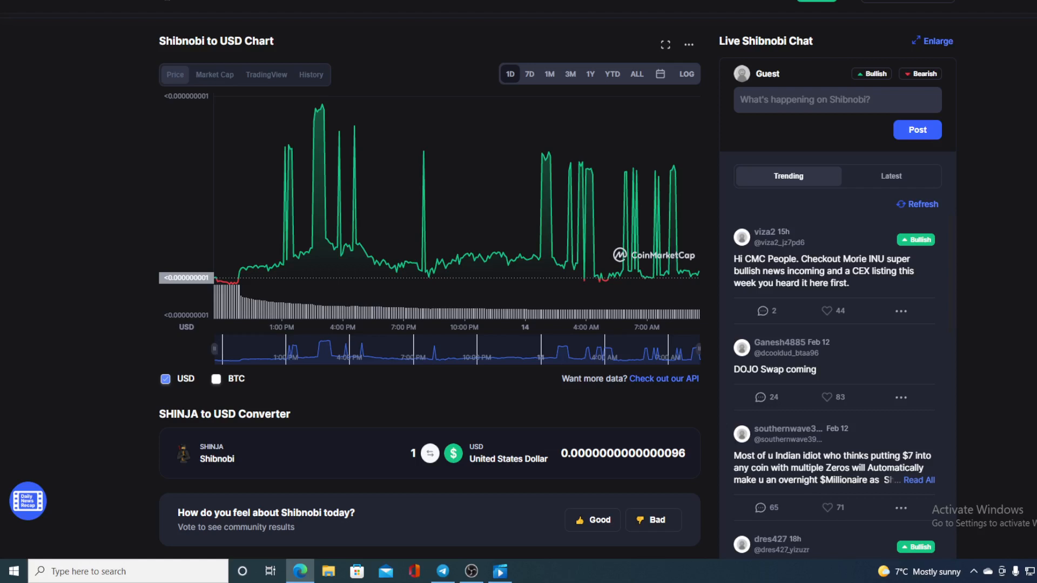
mouse_move(659, 184)
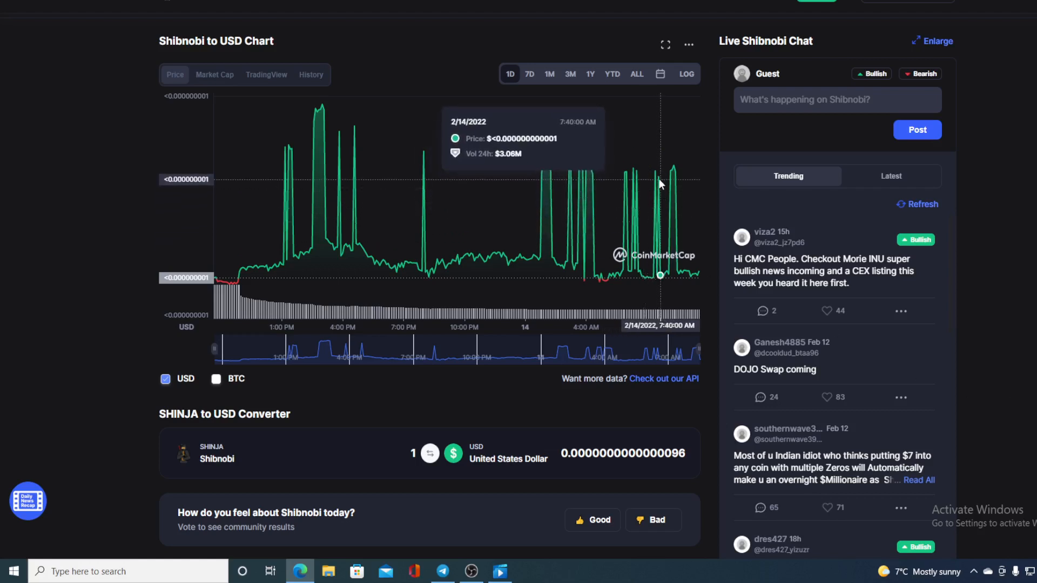
mouse_move(322, 106)
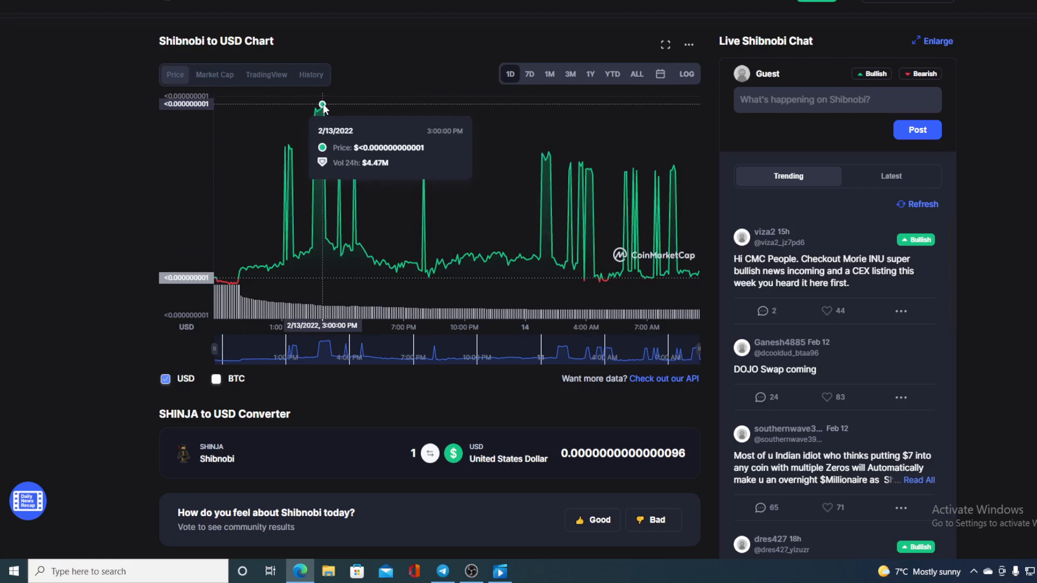
mouse_move(627, 115)
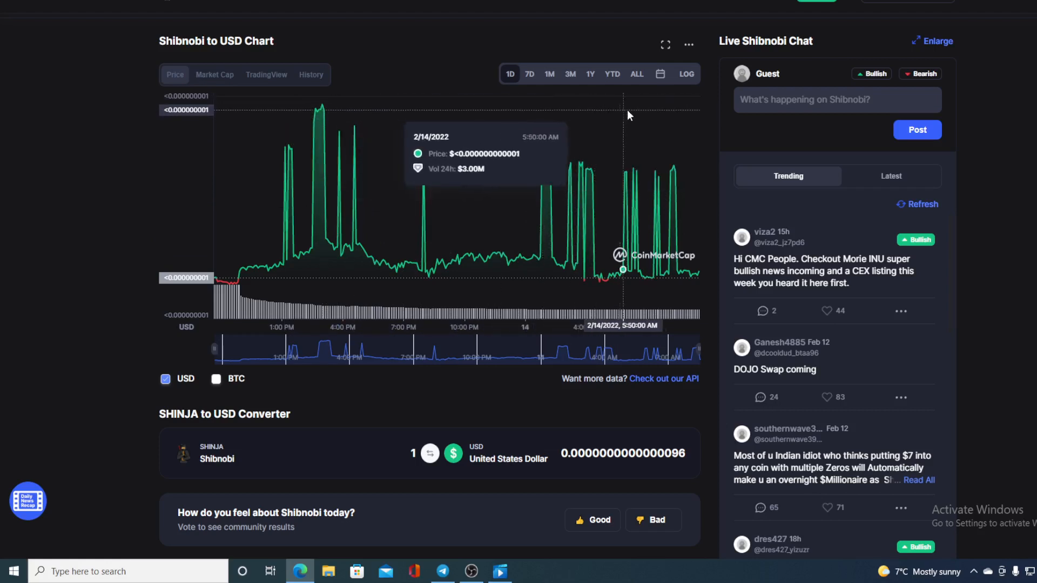
mouse_move(703, 283)
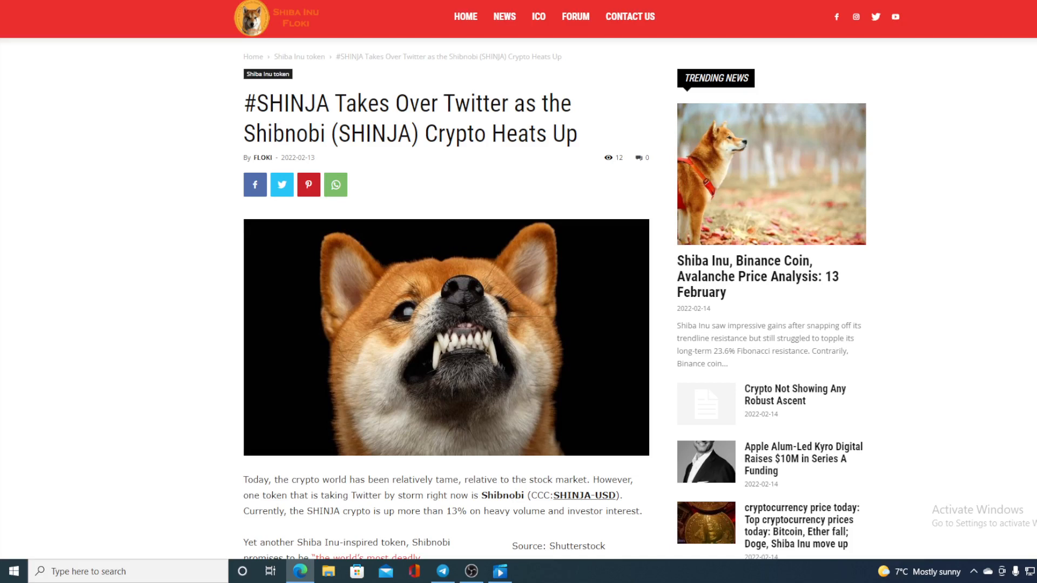
Step: Scroll through the '#SHINJA Takes Over Twitter' article on the Shiba Inu Floki site
scroll(down, 3)
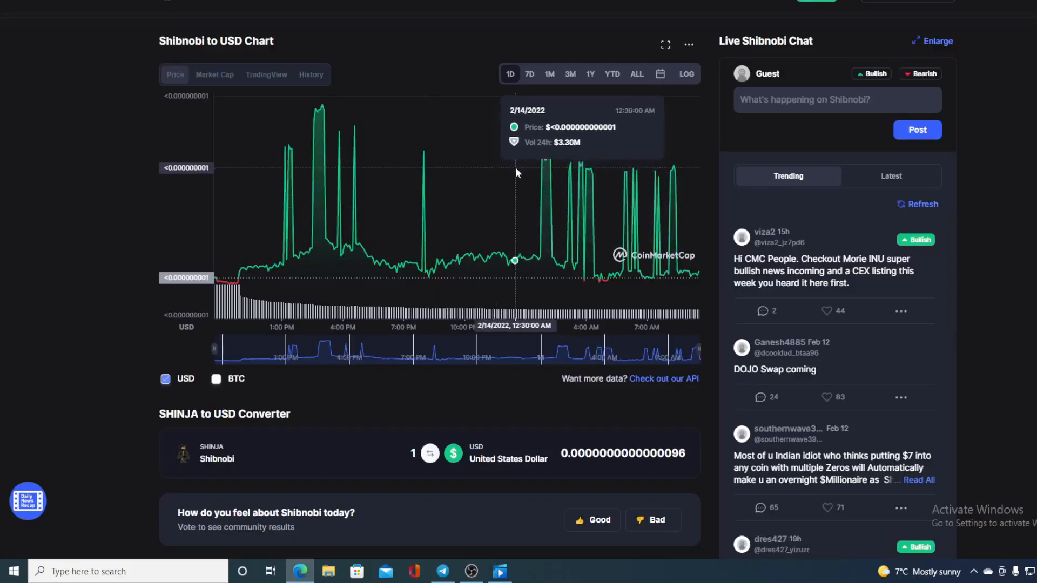
Step: Switch the Shibnobi to USD chart to the 7D range
click(529, 74)
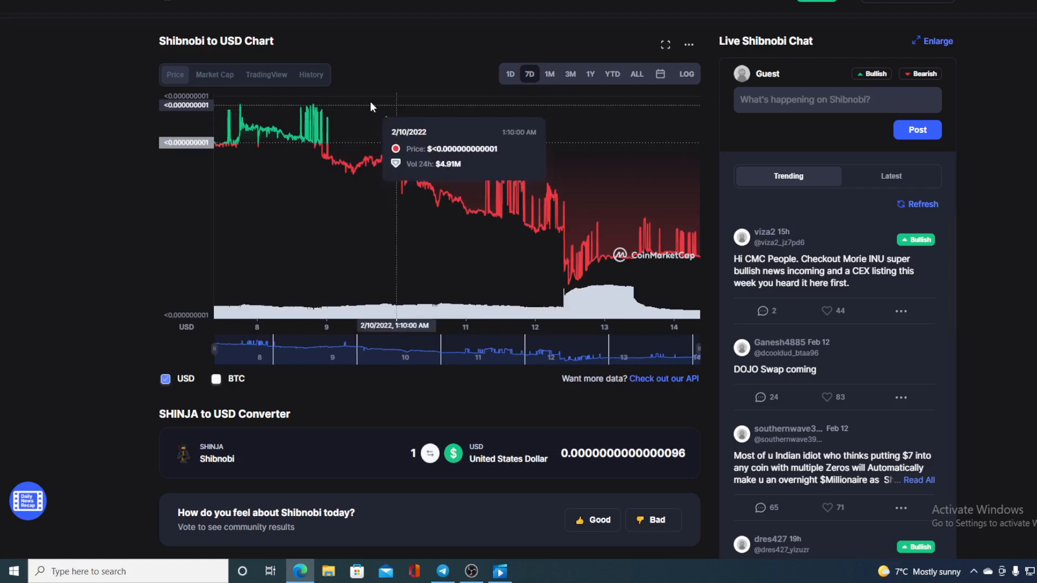
mouse_move(344, 107)
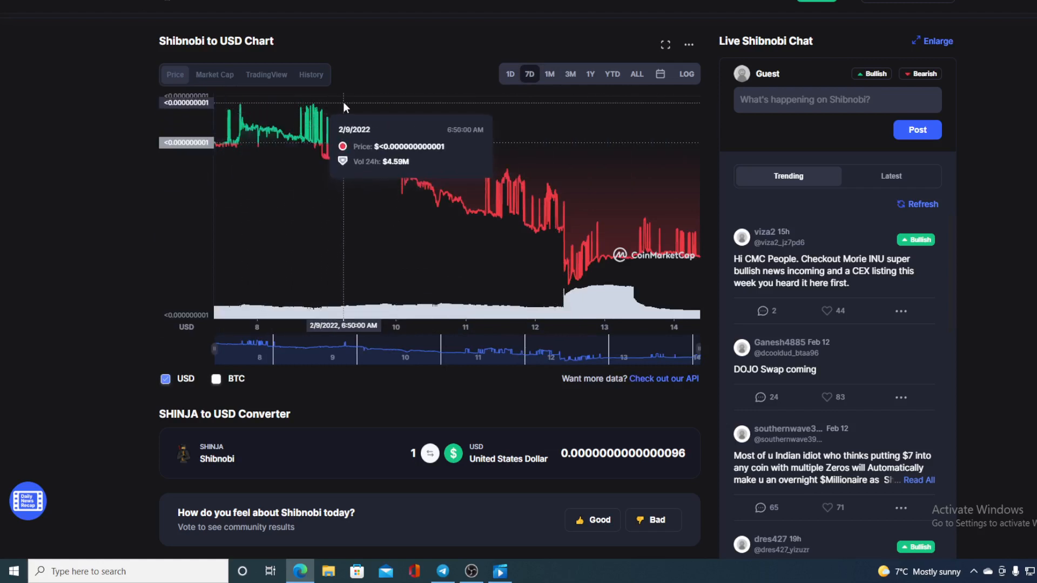
mouse_move(328, 150)
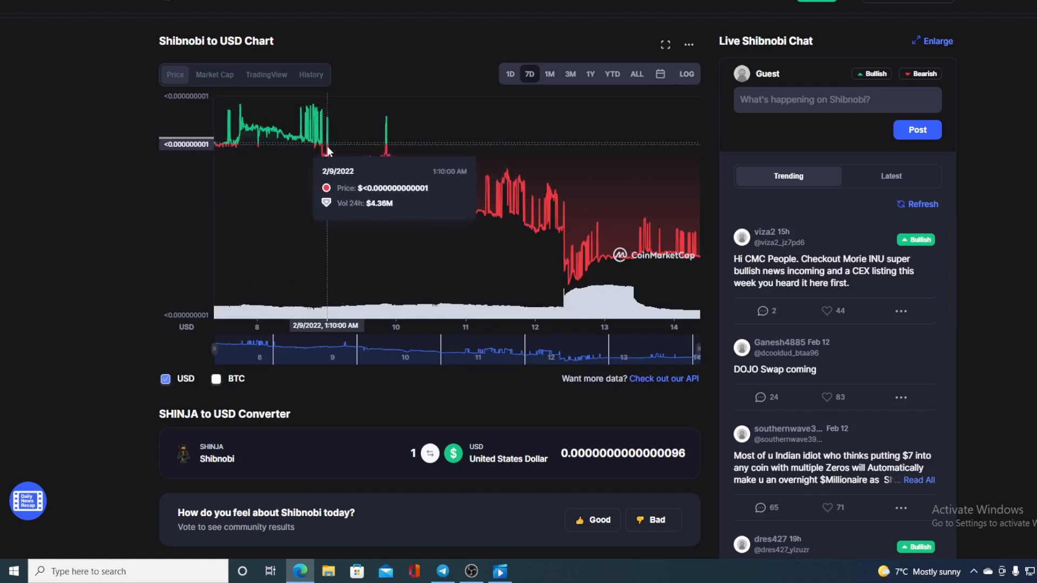
mouse_move(555, 218)
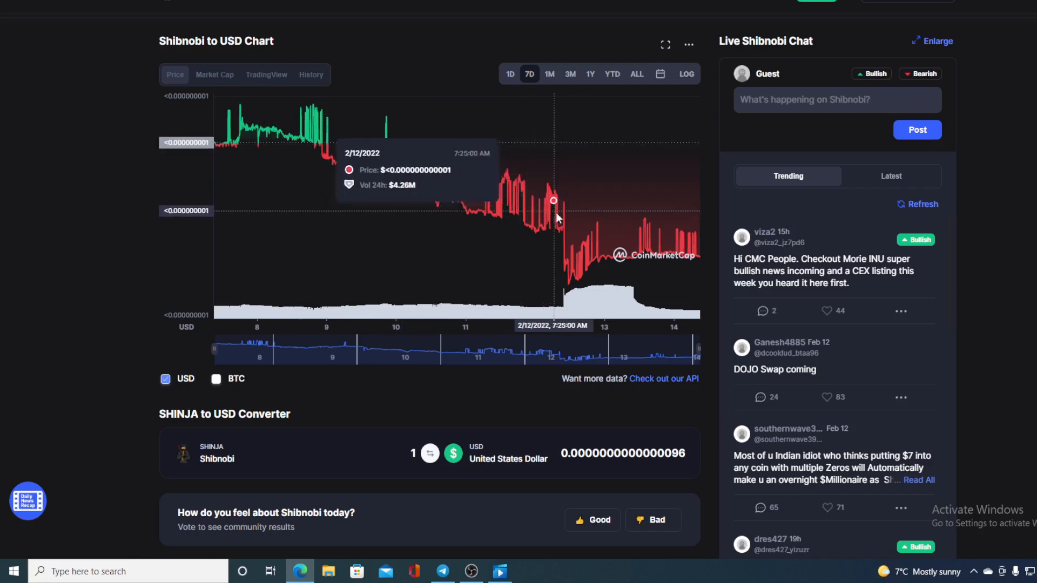
mouse_move(589, 247)
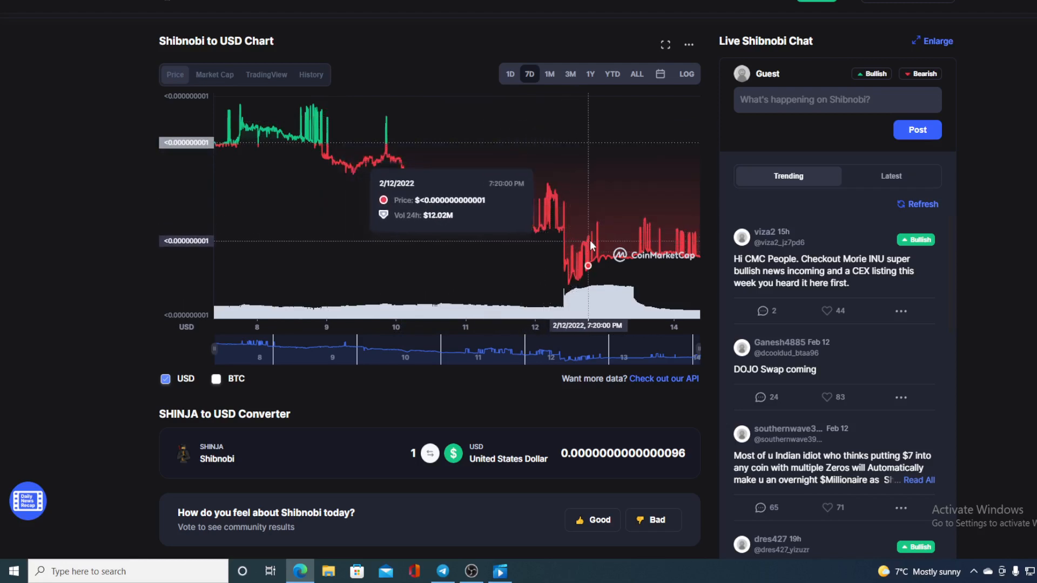
mouse_move(447, 70)
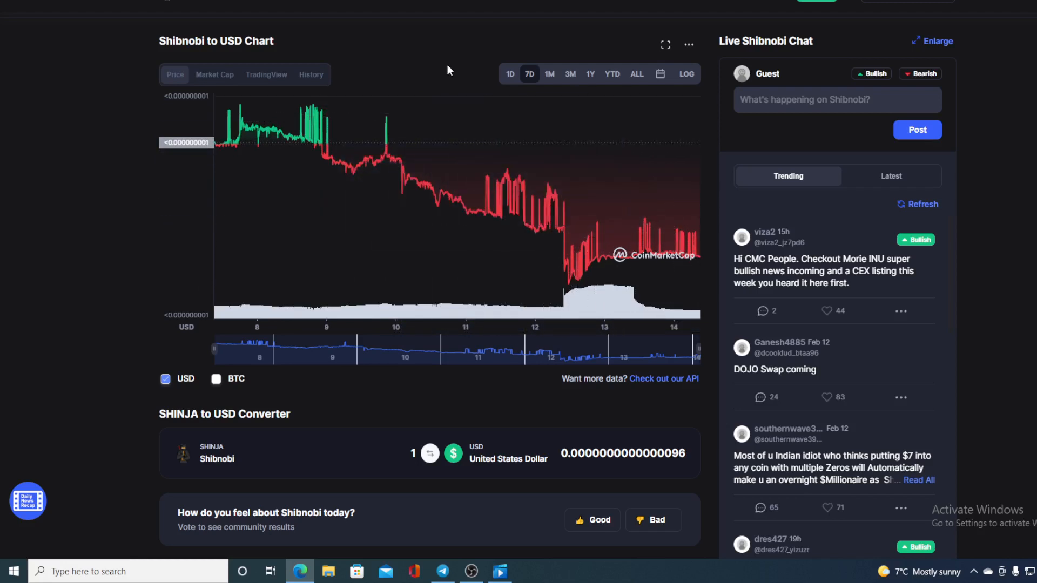
click(510, 74)
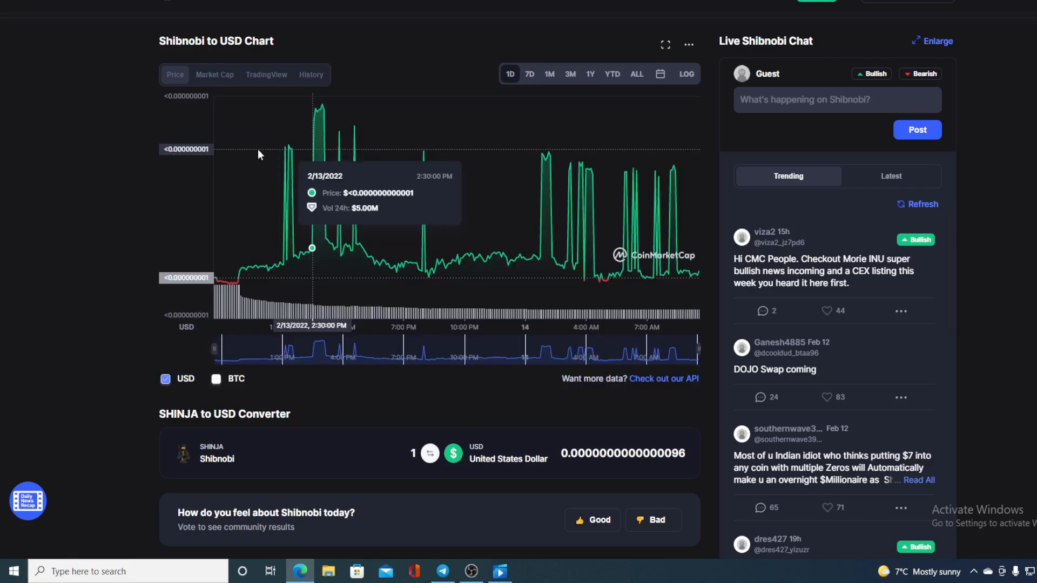
mouse_move(297, 232)
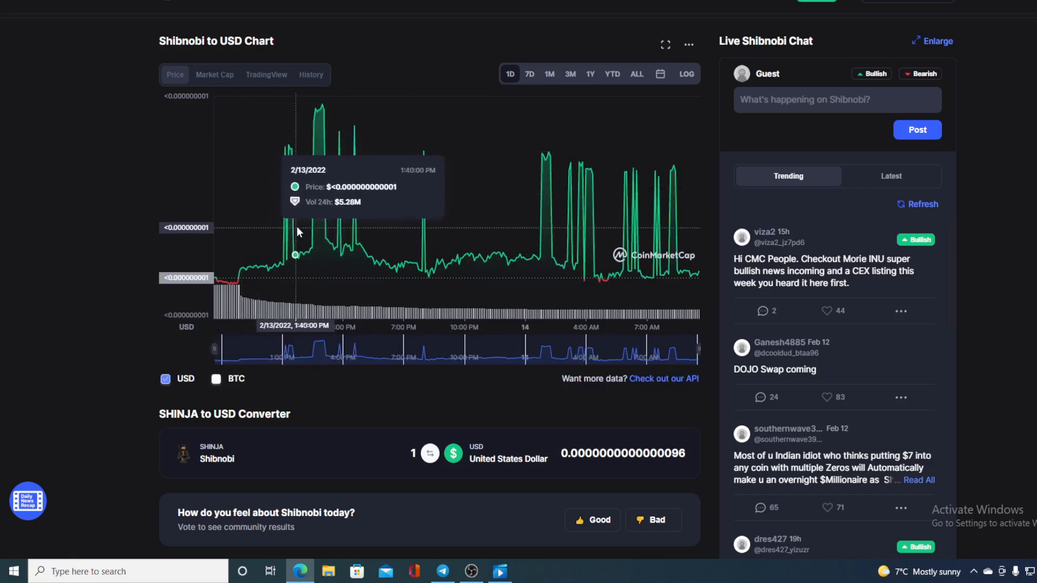
mouse_move(541, 235)
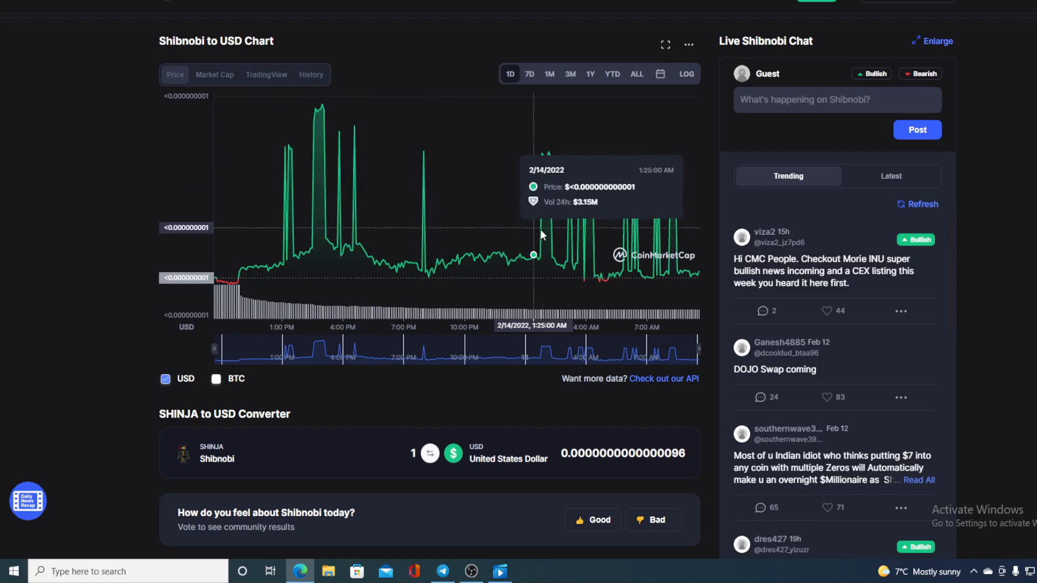
mouse_move(699, 273)
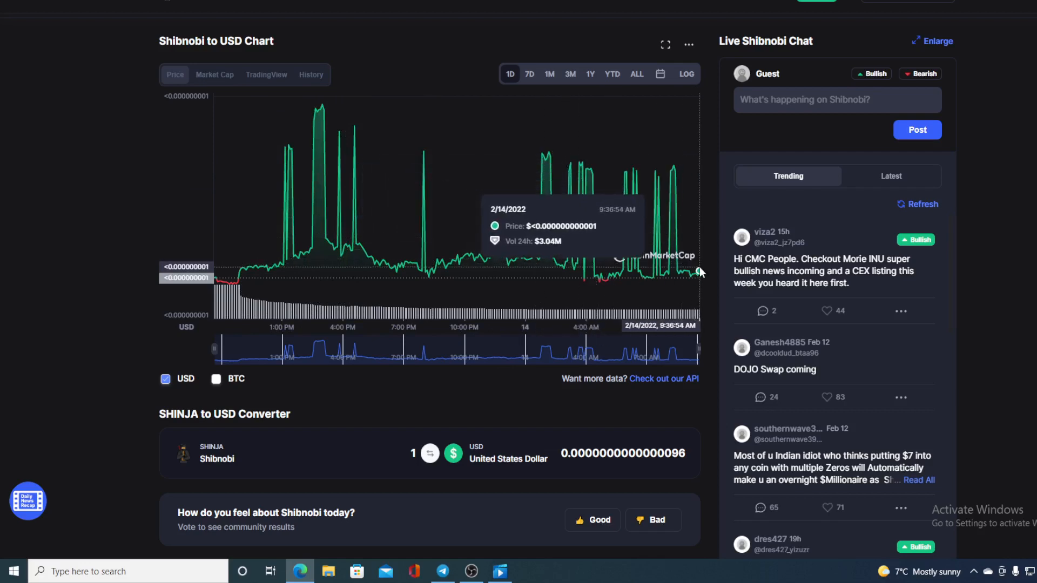
scroll(down, 3)
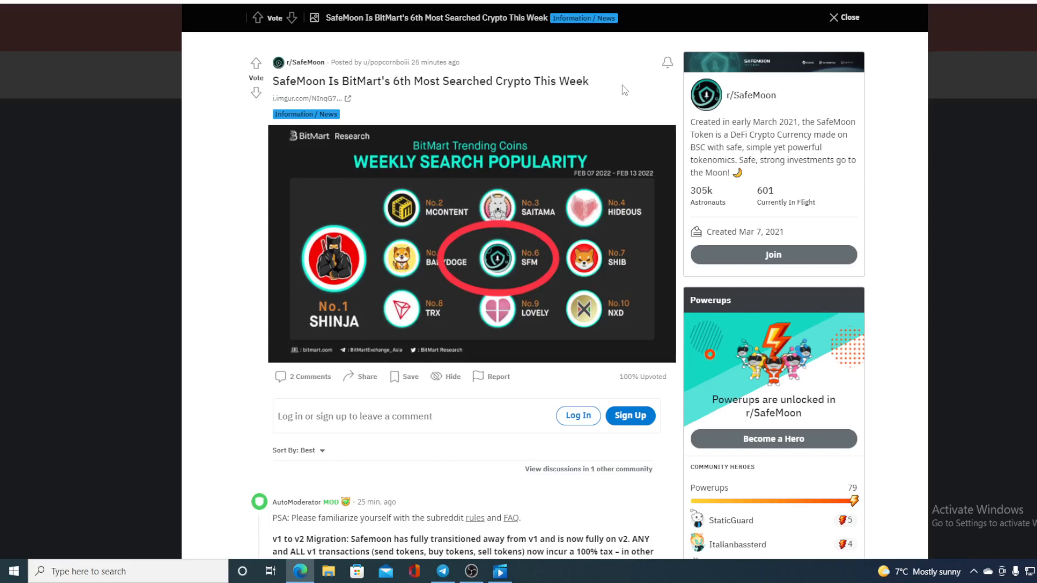
mouse_move(344, 282)
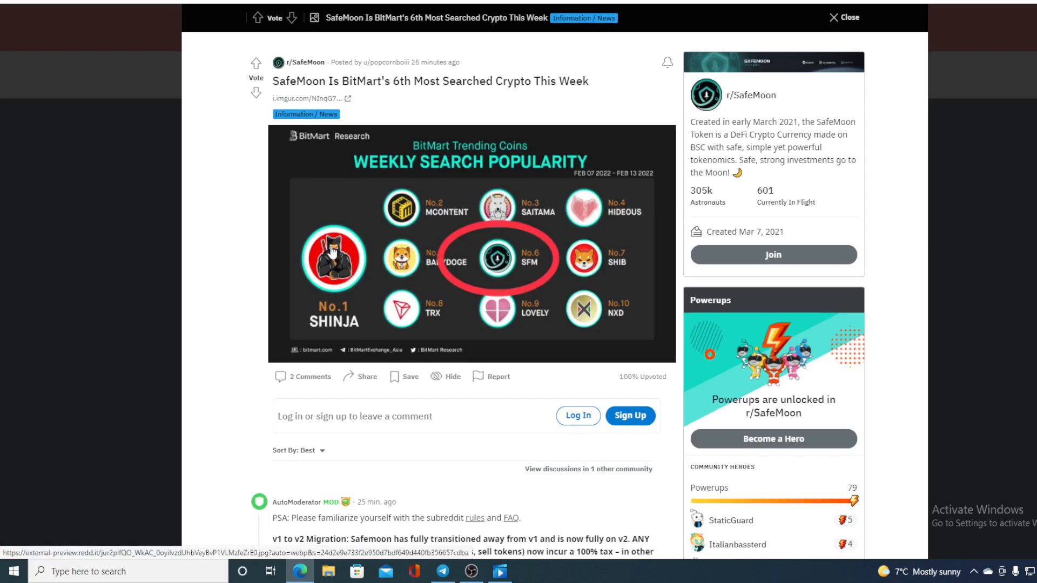
mouse_move(450, 114)
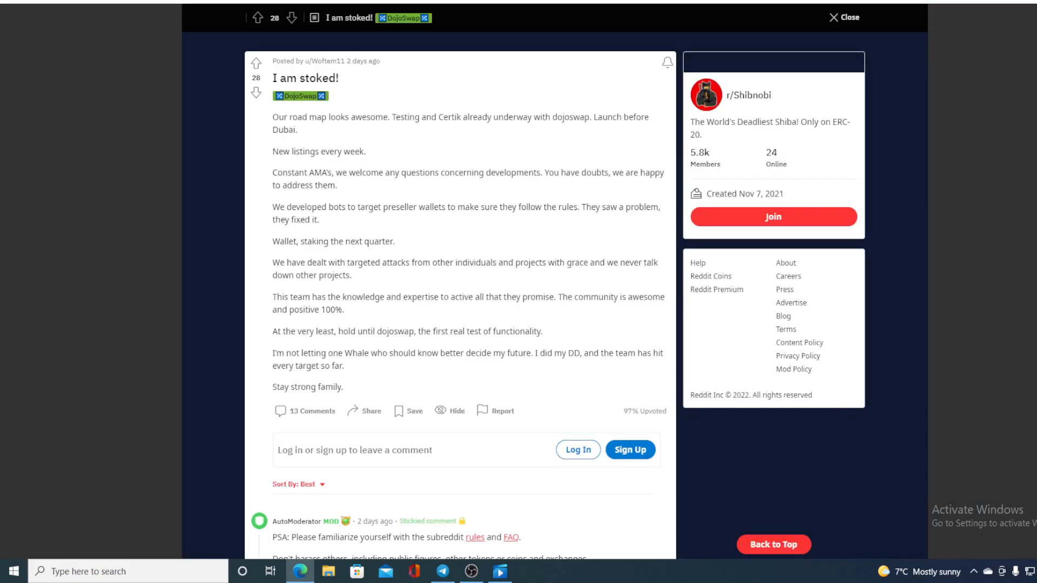
mouse_move(386, 98)
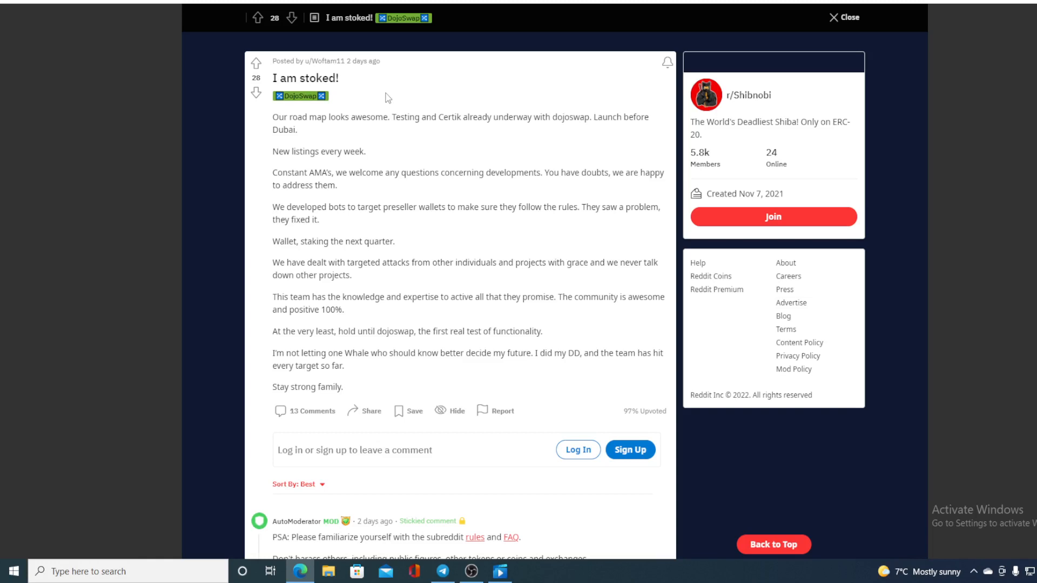
mouse_move(506, 80)
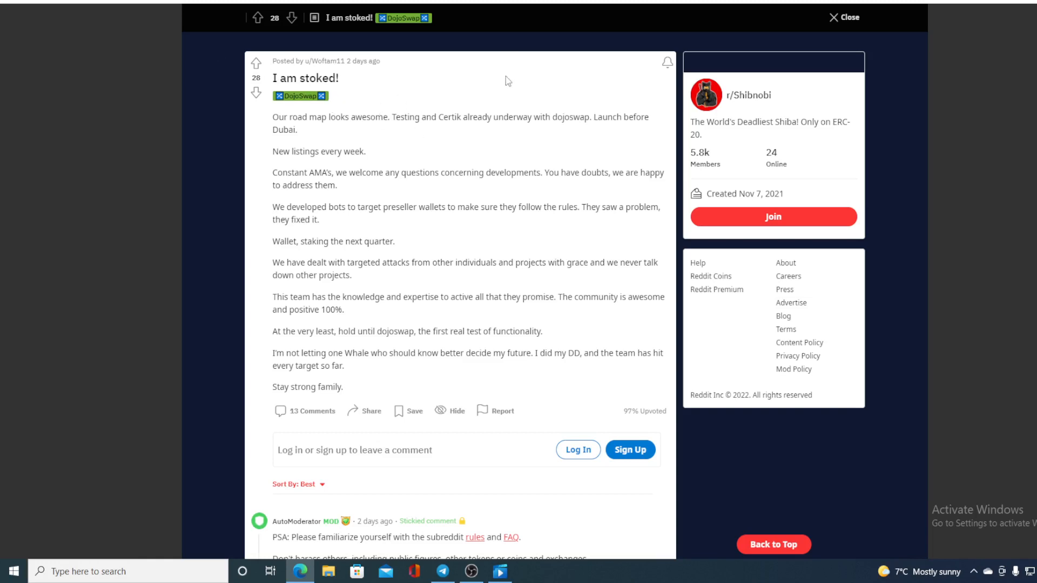
mouse_move(574, 33)
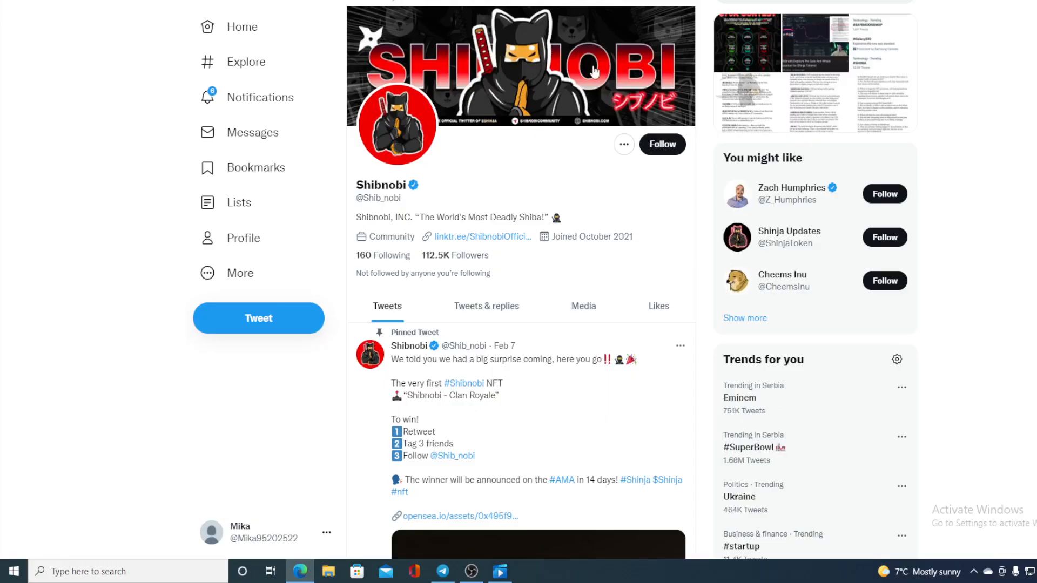
scroll(down, 3)
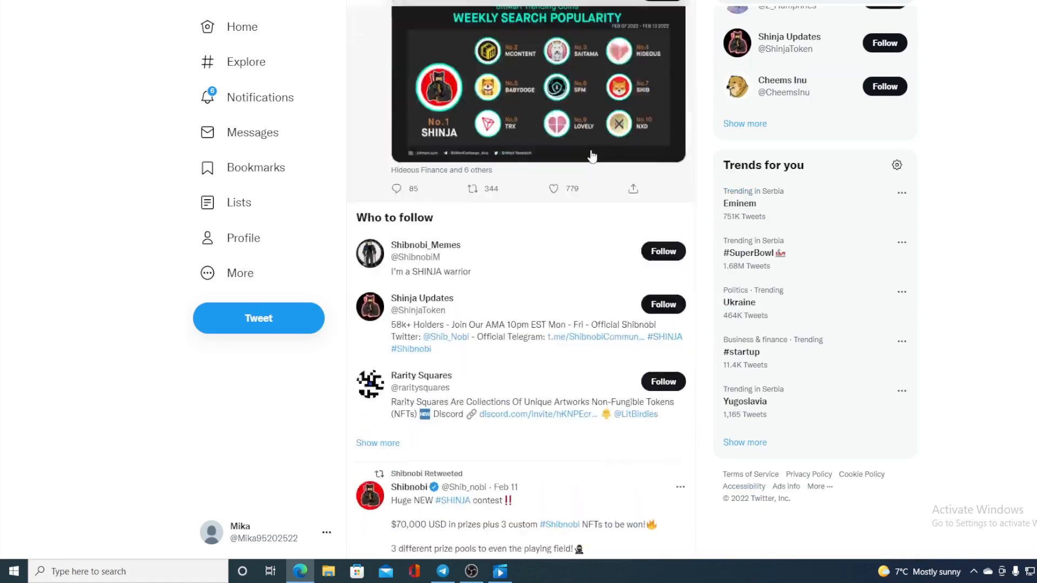
scroll(down, 3)
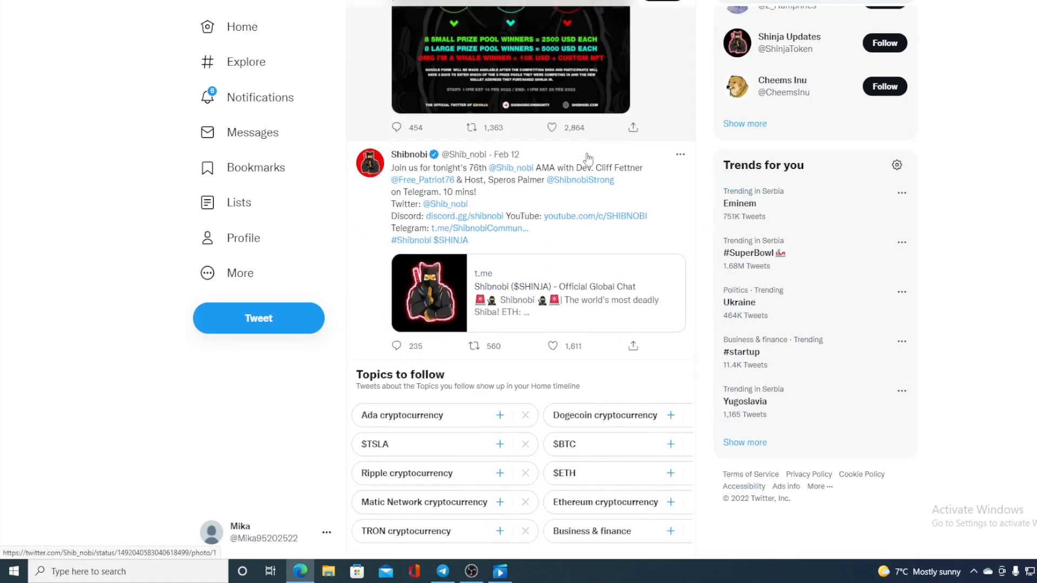
scroll(down, 3)
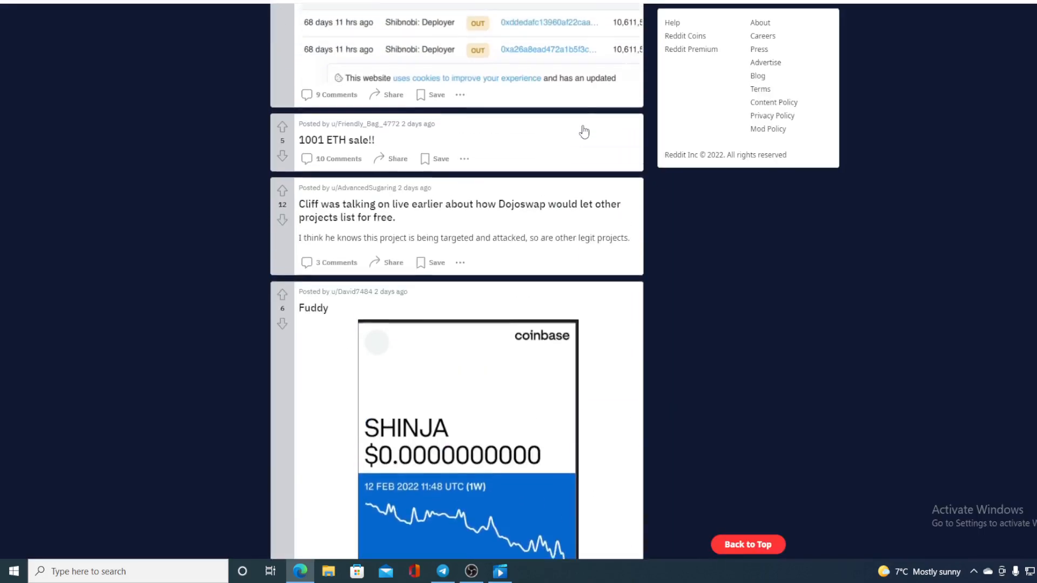
Step: Scroll through the r/Shibnobi feed sorted by New
scroll(down, 3)
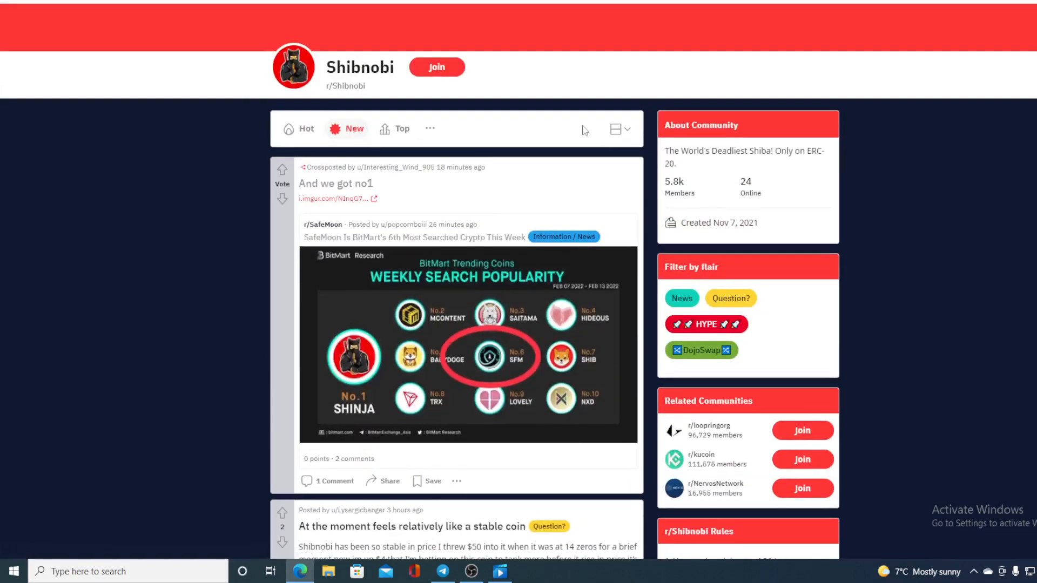
scroll(down, 3)
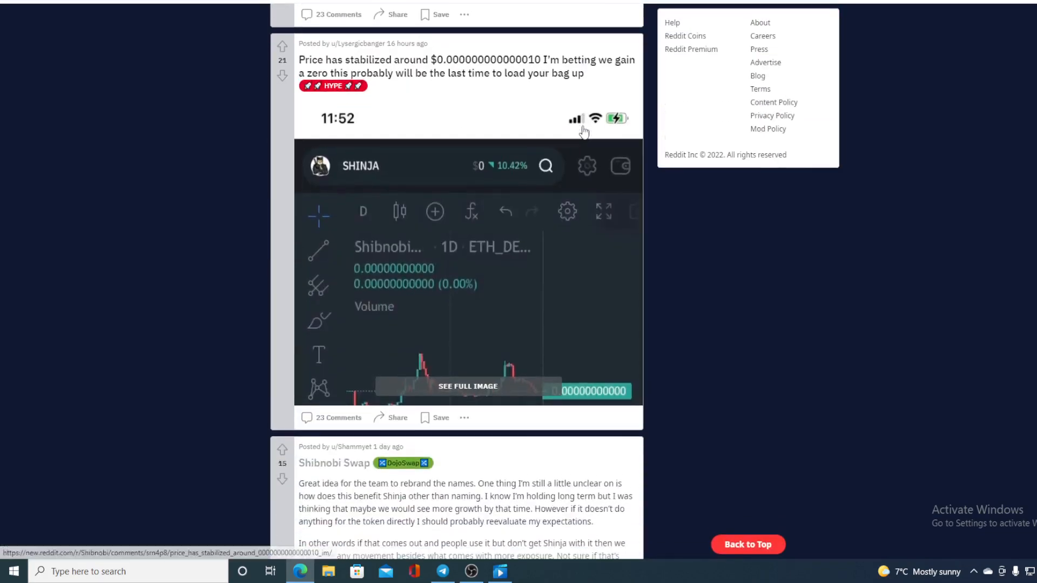
scroll(down, 3)
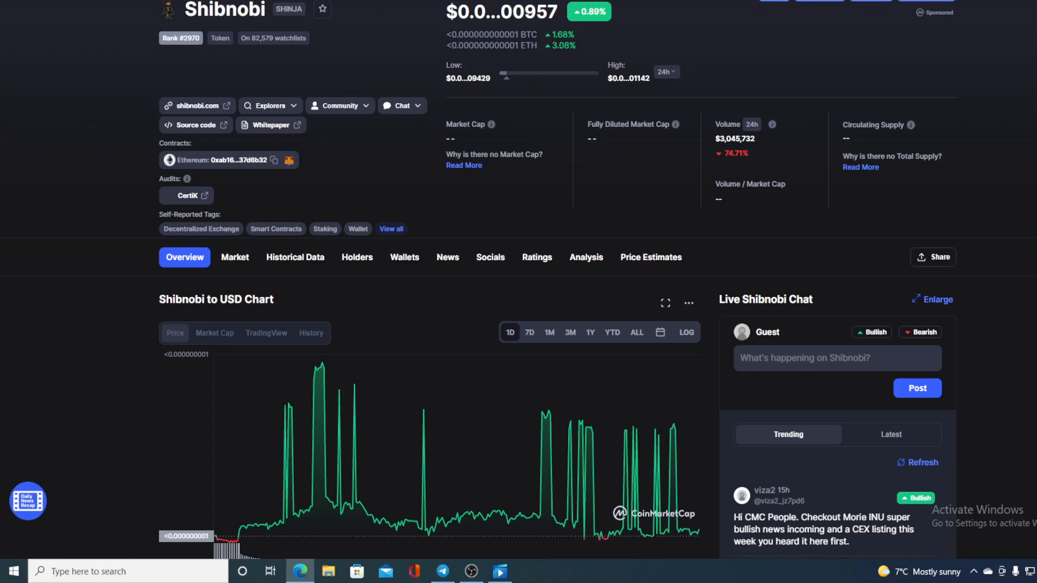
Step: Scroll down Shibnobi's CoinMarketCap page to the one-day USD chart and converter
scroll(down, 3)
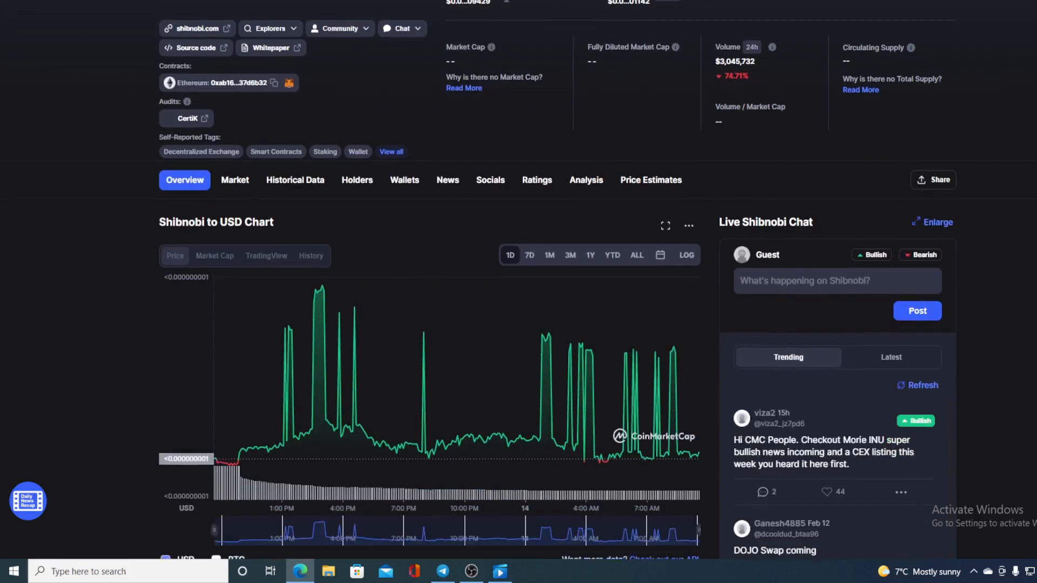
scroll(down, 3)
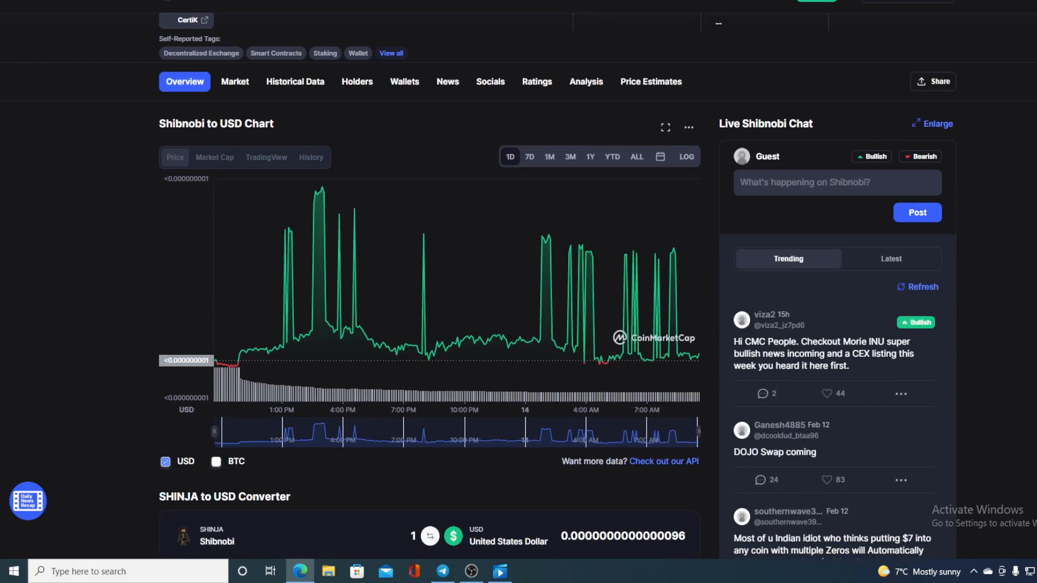
mouse_move(700, 358)
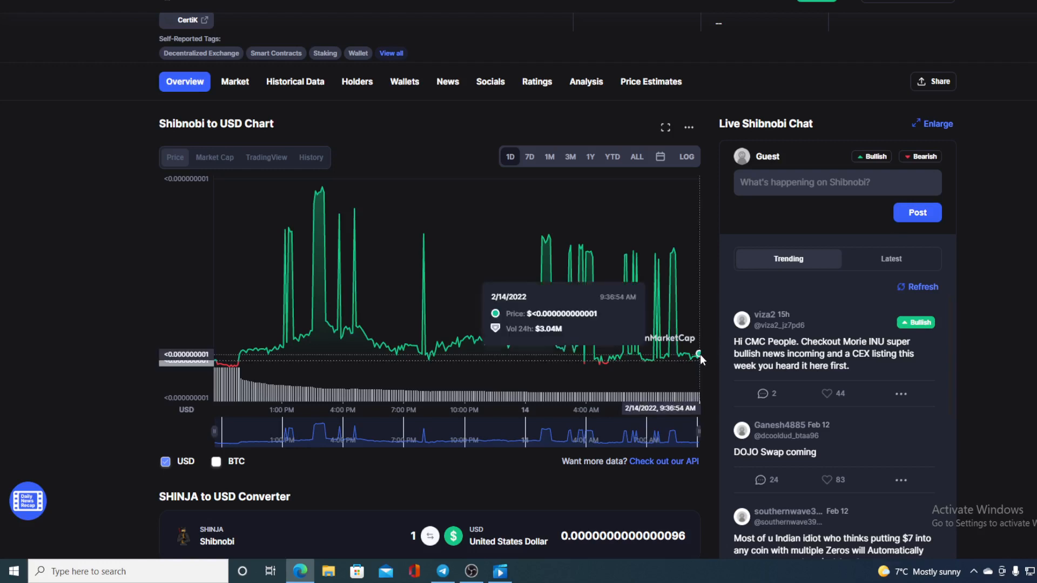
mouse_move(706, 200)
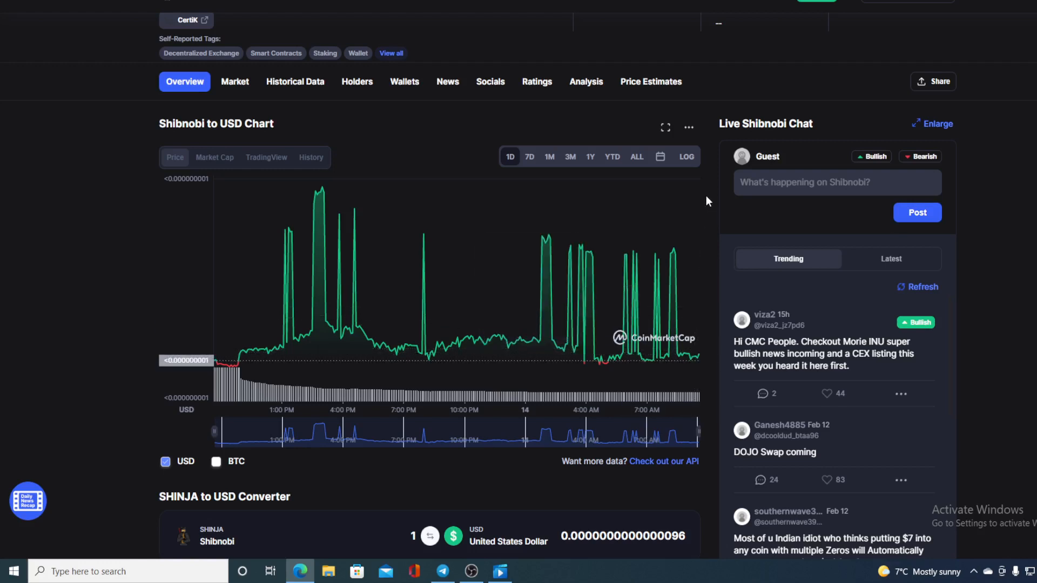
mouse_move(707, 185)
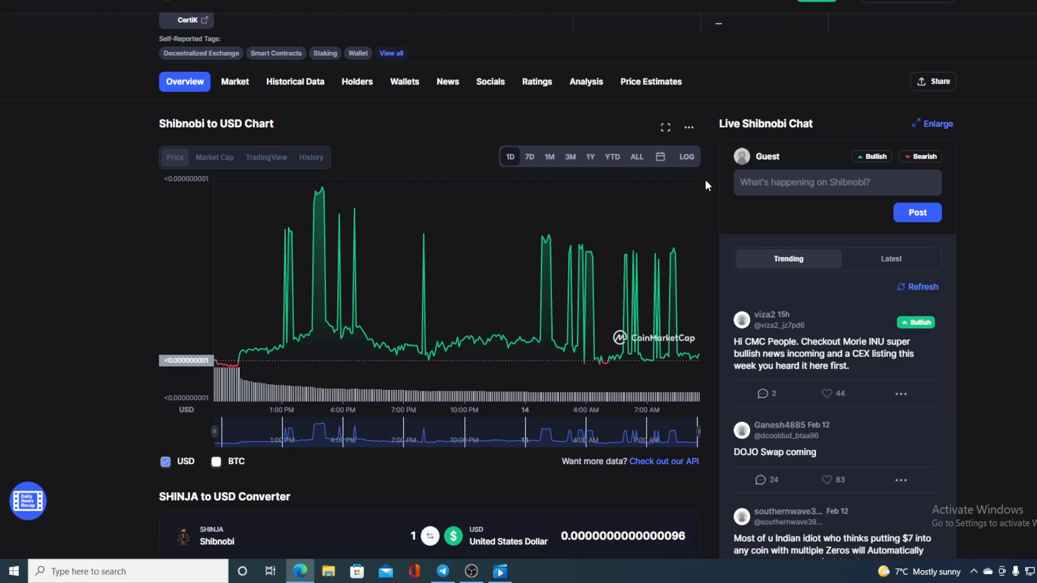